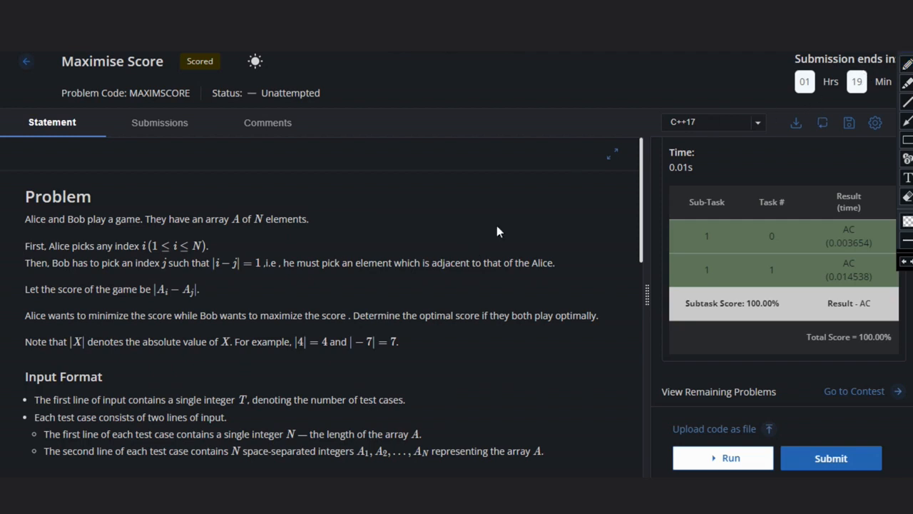
mouse_move(435, 269)
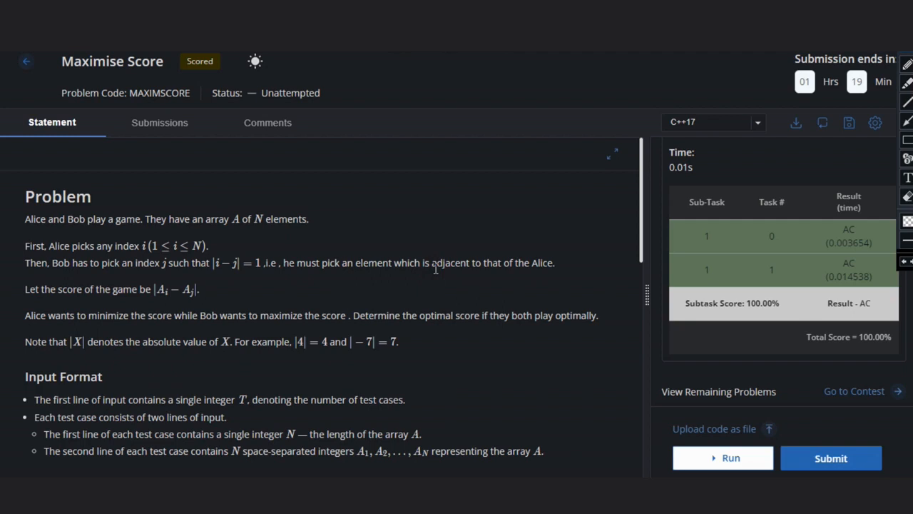
Scroll down past Input and Output Format to the Constraints and Sample 1
scroll("down", 3)
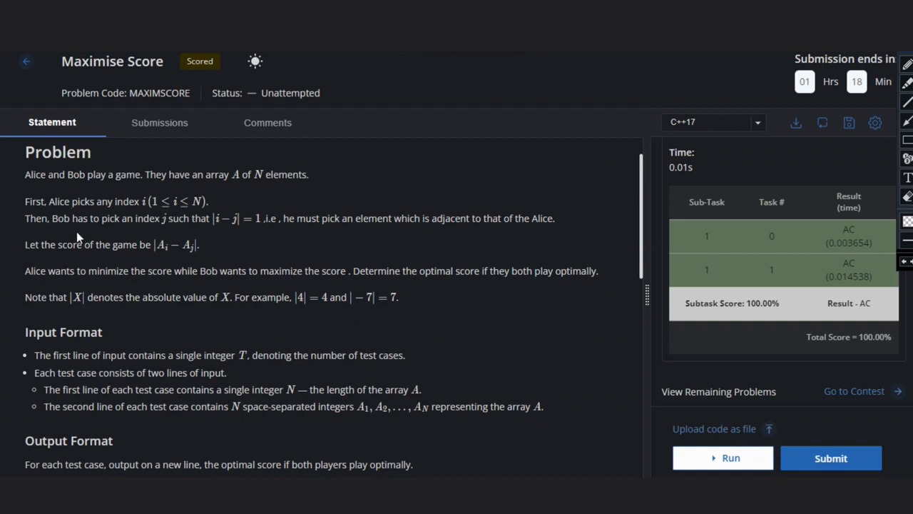
mouse_move(180, 234)
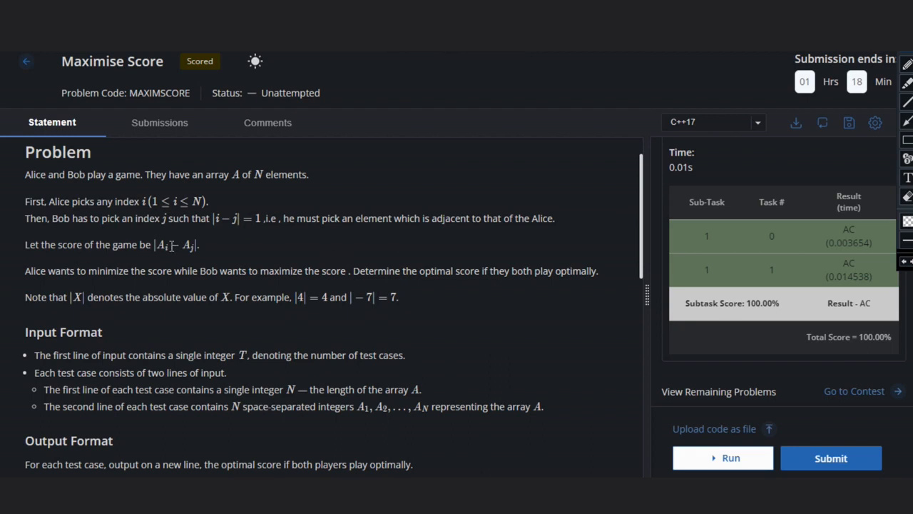
mouse_move(257, 259)
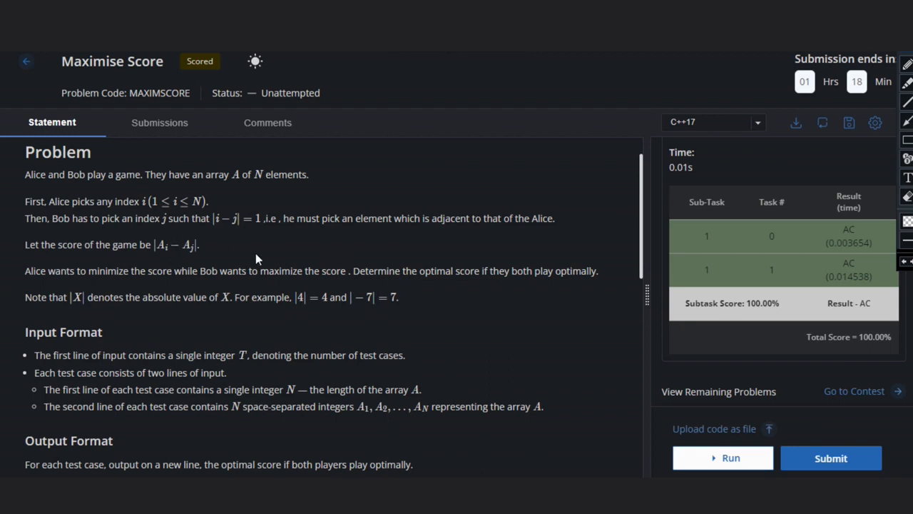
scroll("down", 3)
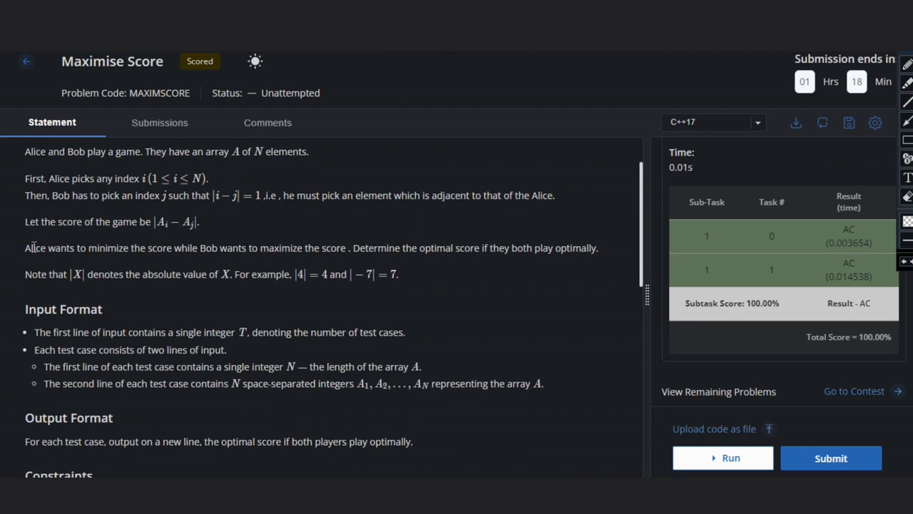
mouse_move(116, 269)
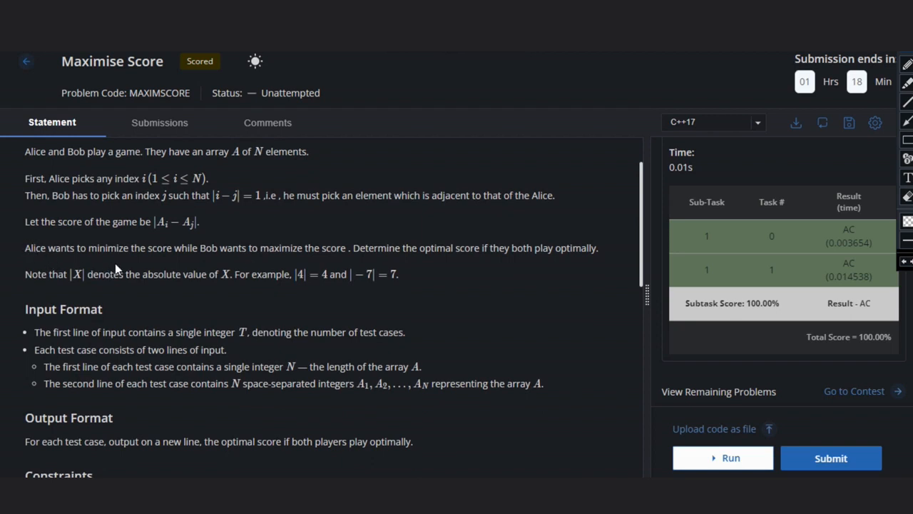
mouse_move(287, 250)
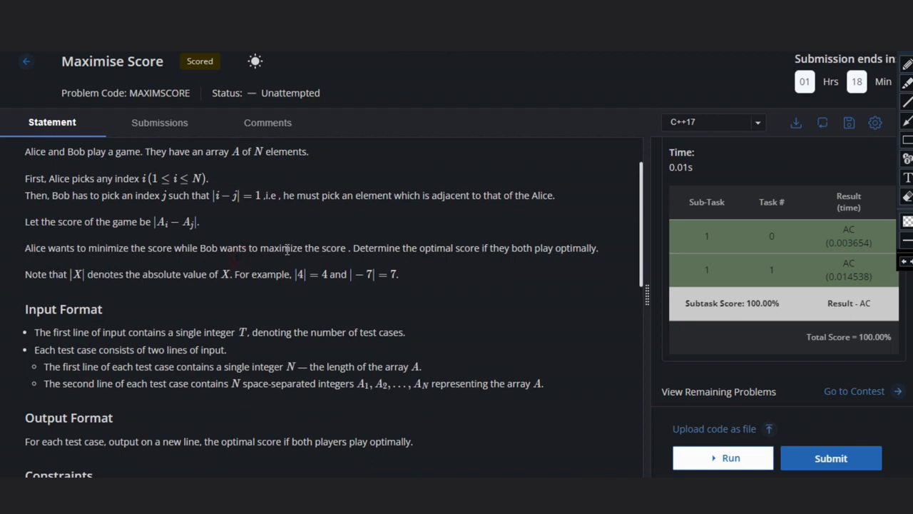
mouse_move(388, 264)
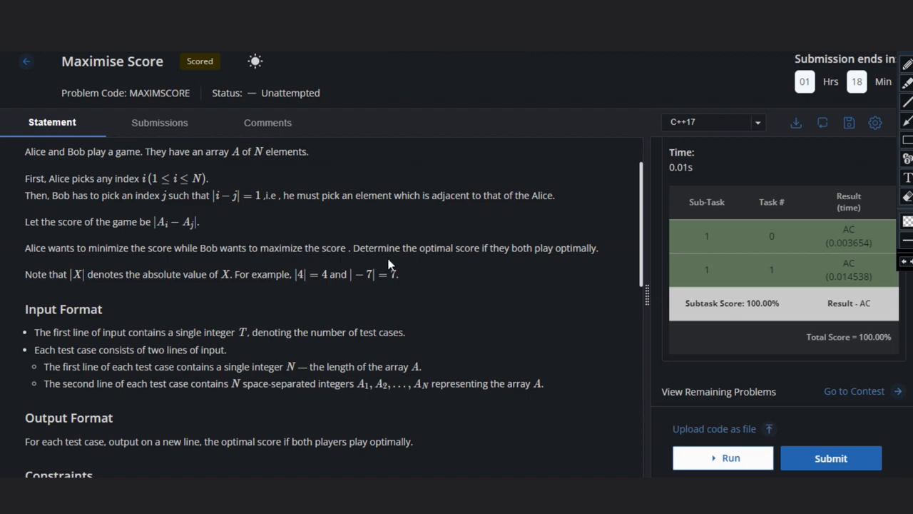
mouse_move(493, 262)
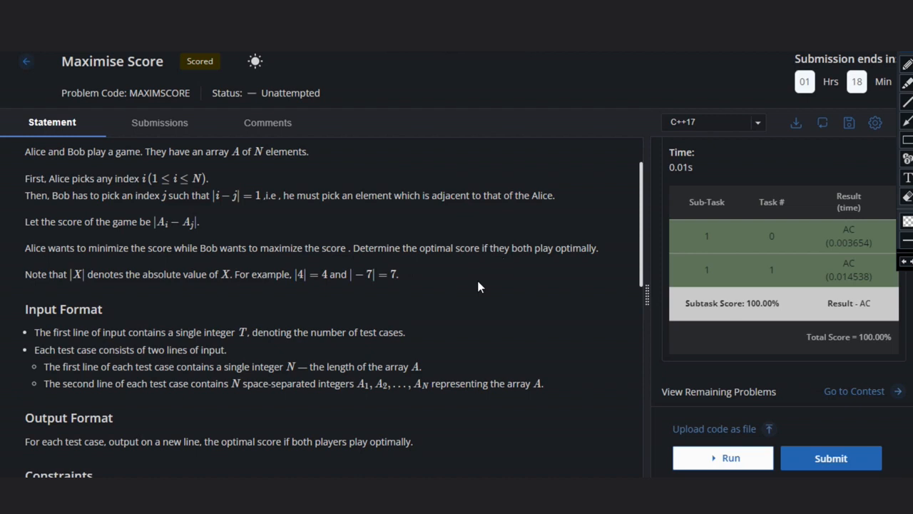
scroll("down", 3)
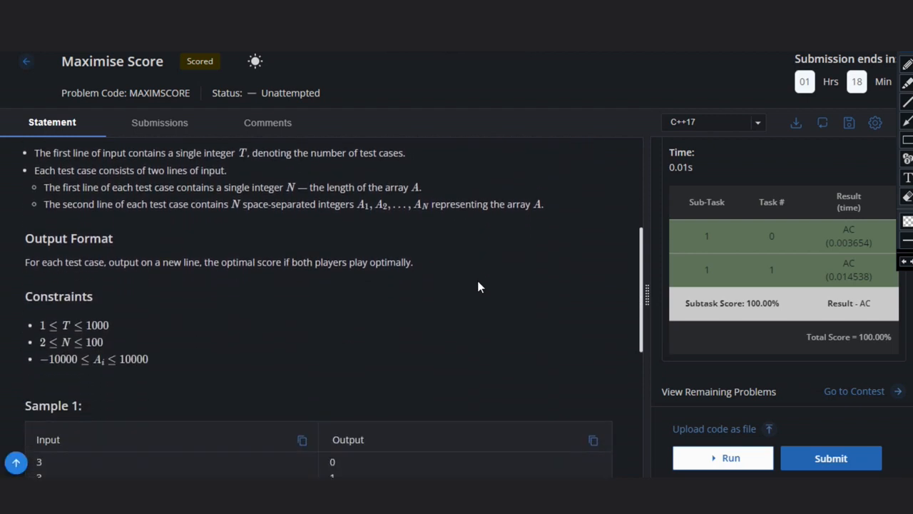
Scroll further to show the full Sample 1 table and its explanations
scroll("down", 3)
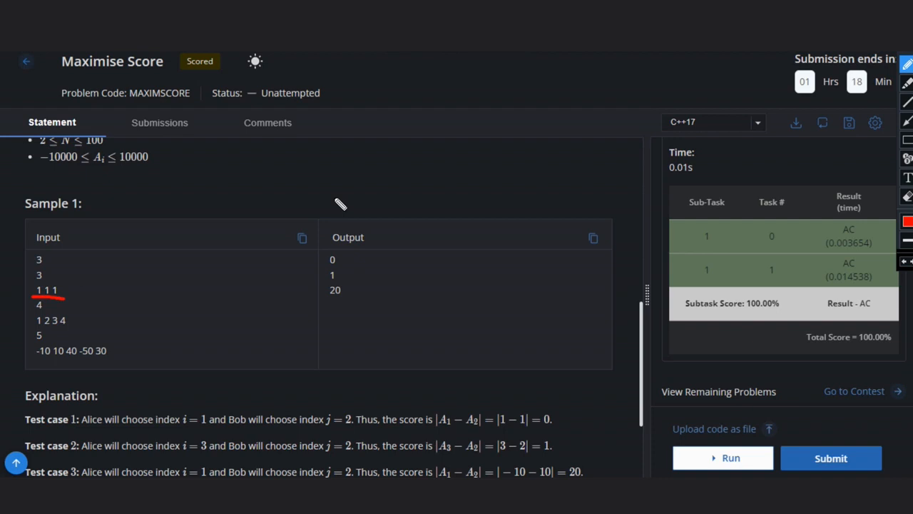
mouse_move(349, 200)
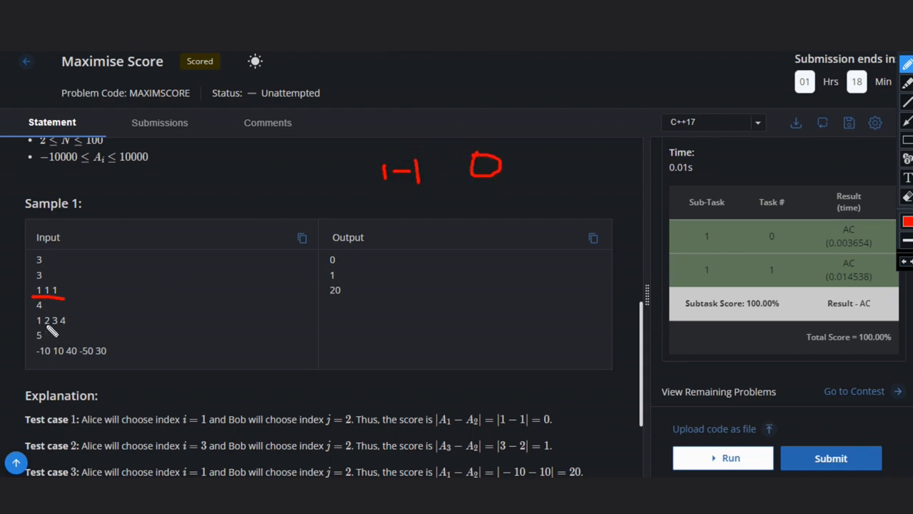
mouse_move(50, 332)
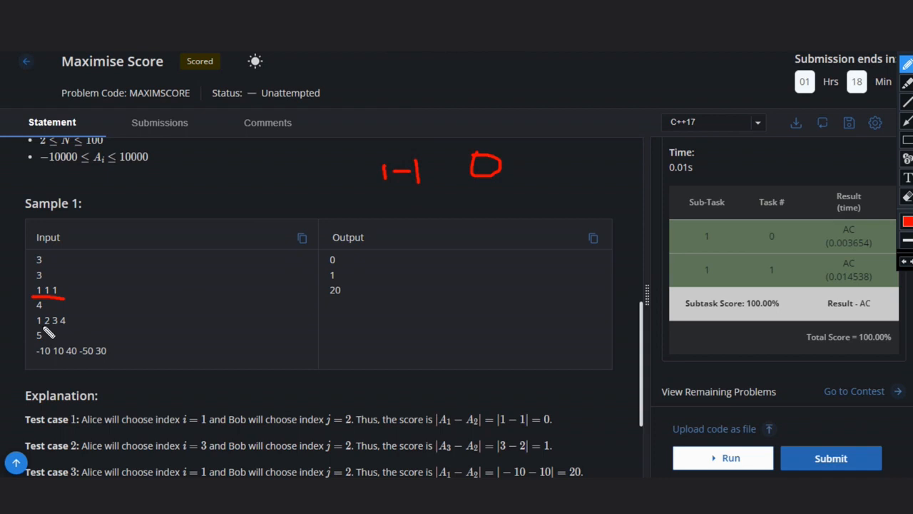
mouse_move(64, 336)
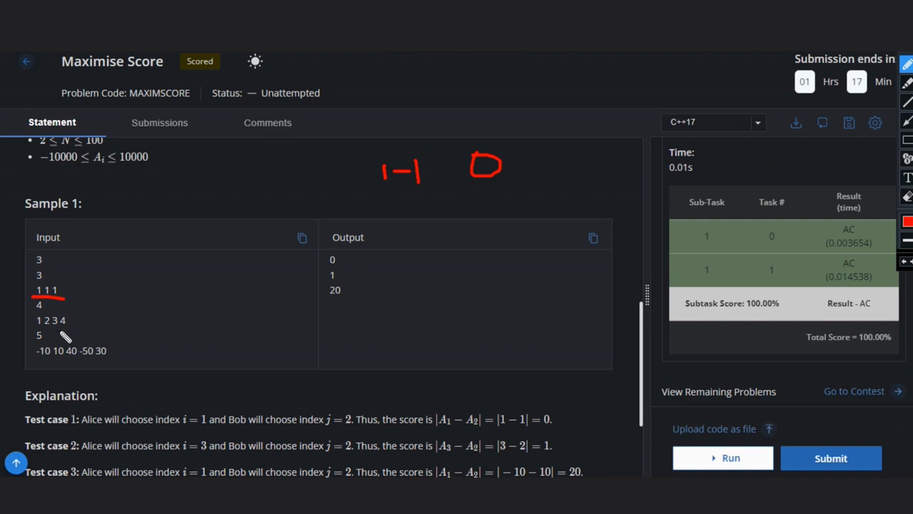
mouse_move(88, 316)
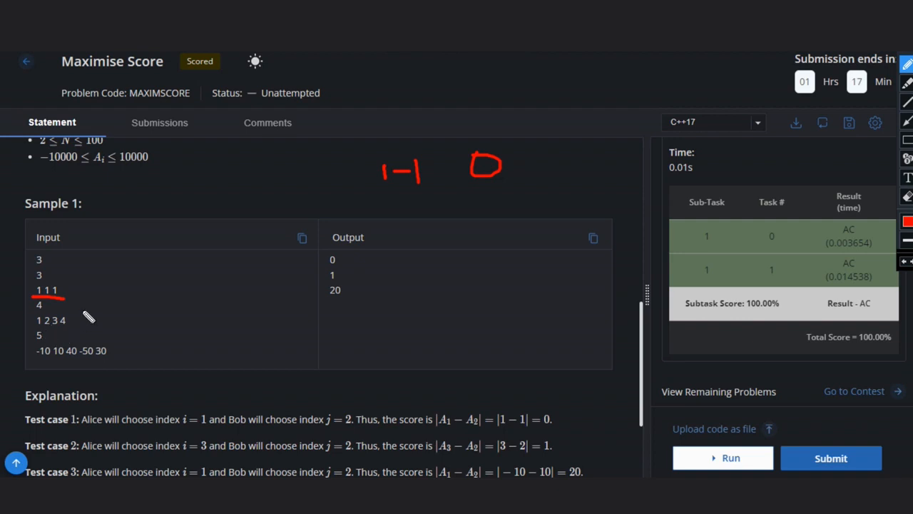
mouse_move(409, 216)
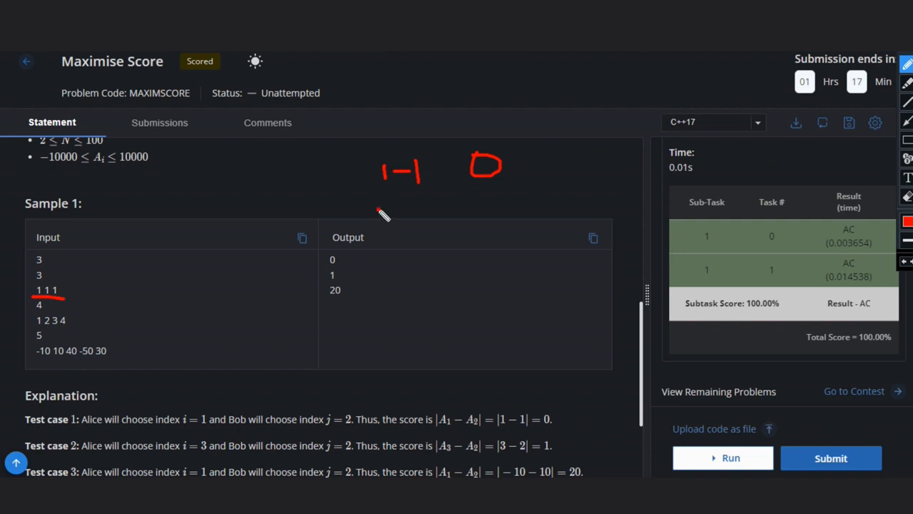
Write '(3-2)' with result '1' in red beside the sample
left_click_drag(385, 211, 396, 239)
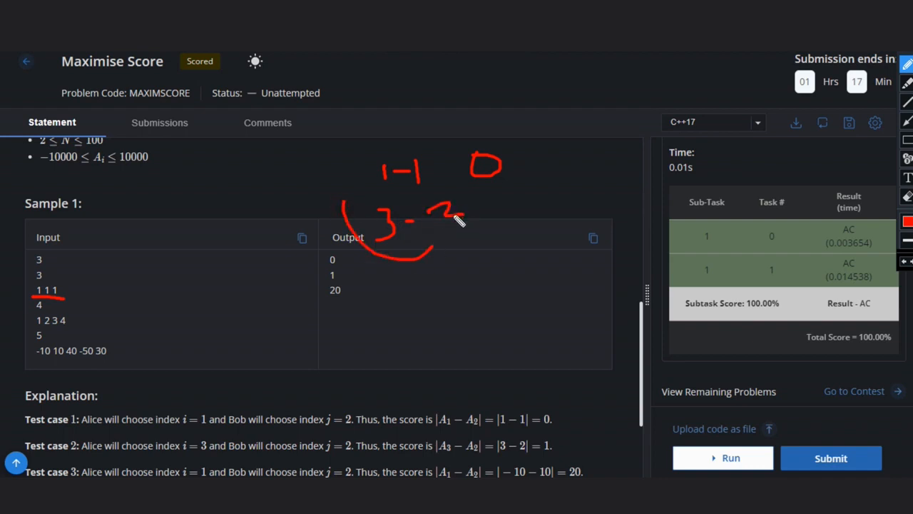
left_click_drag(456, 221, 528, 193)
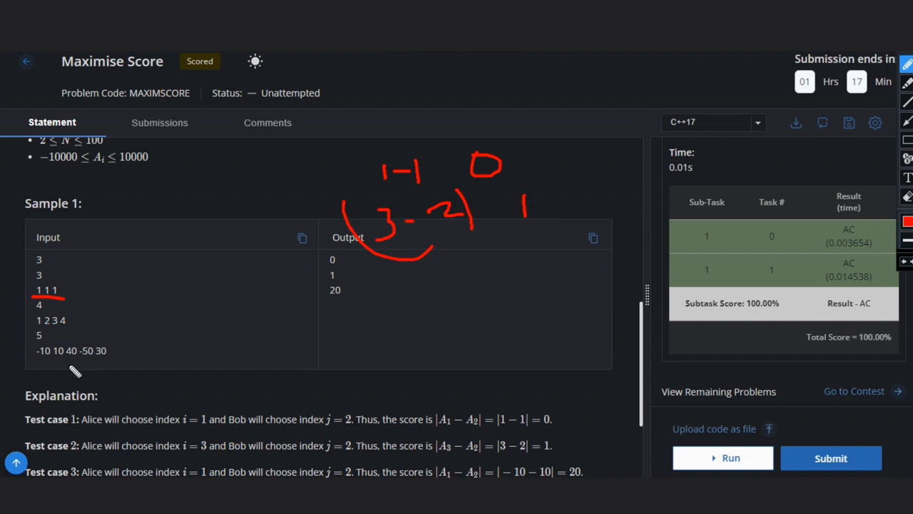
mouse_move(89, 392)
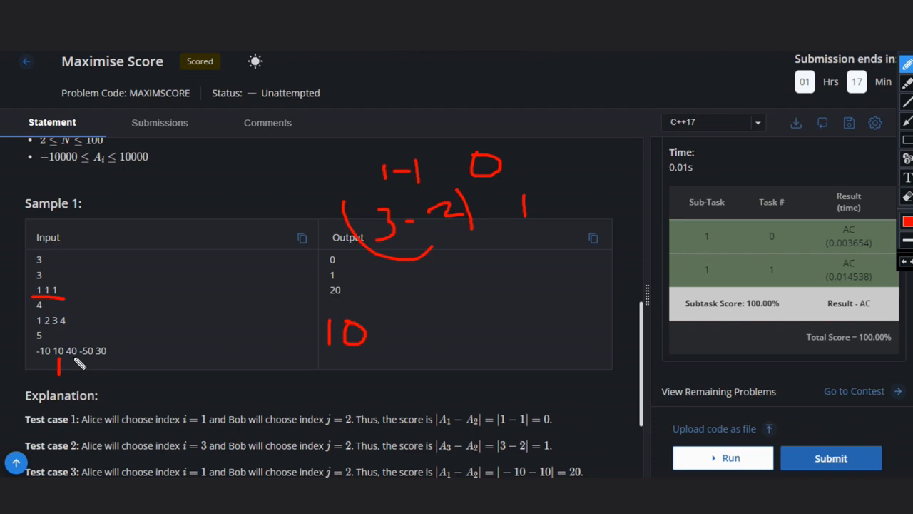
mouse_move(417, 338)
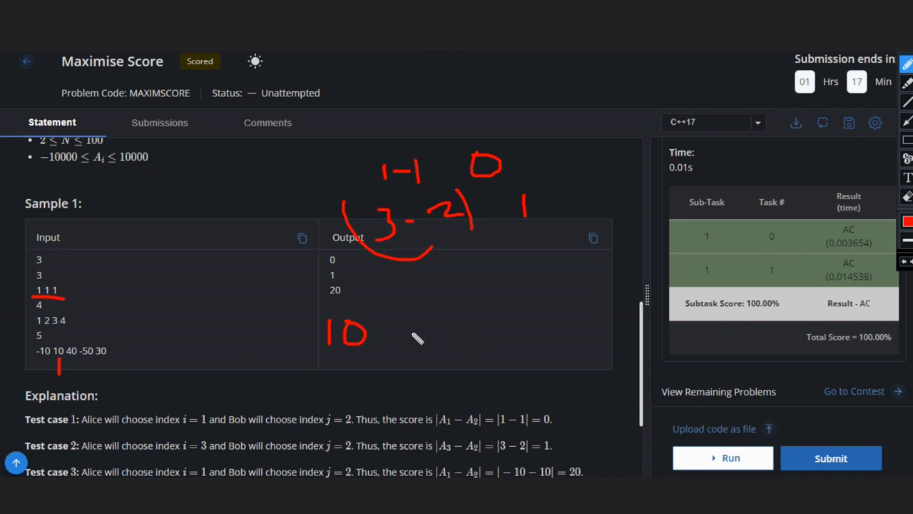
mouse_move(32, 354)
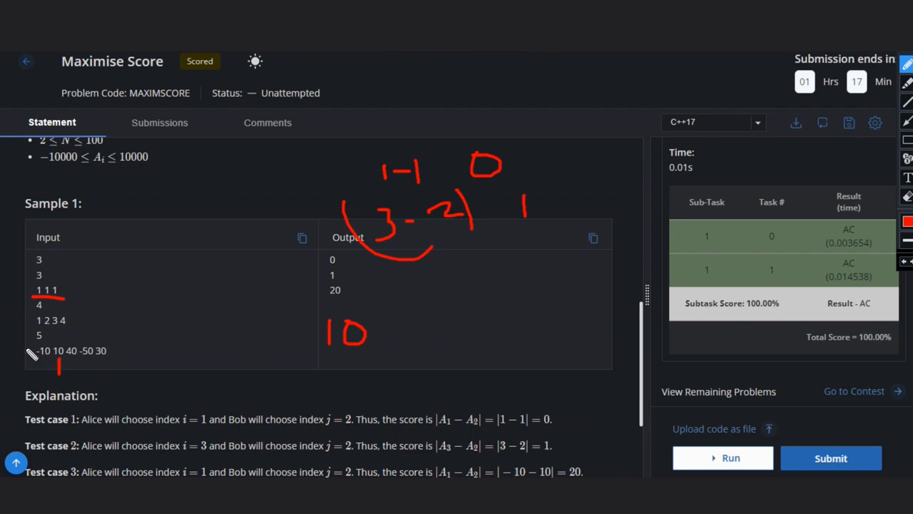
Write red working '10-10 = 0' and '10-40' beneath it for the third test case
left_click_drag(385, 330, 411, 330)
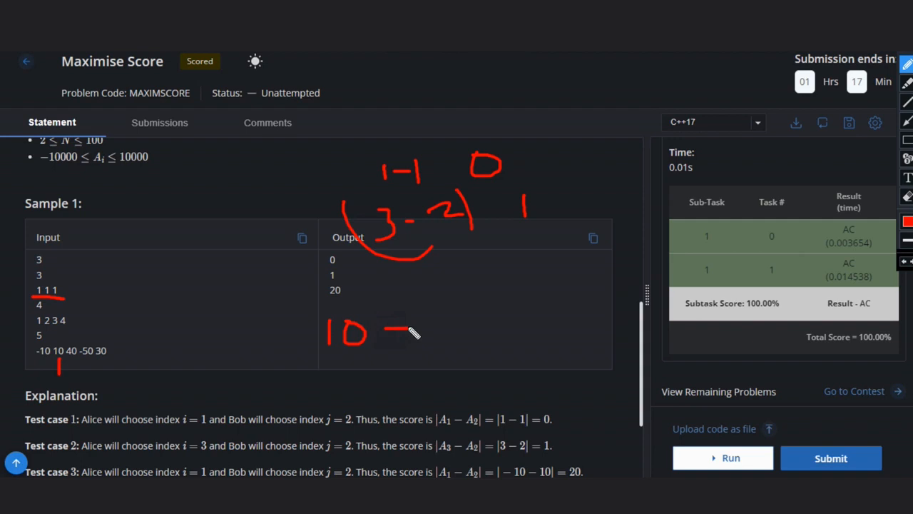
left_click_drag(410, 328, 456, 338)
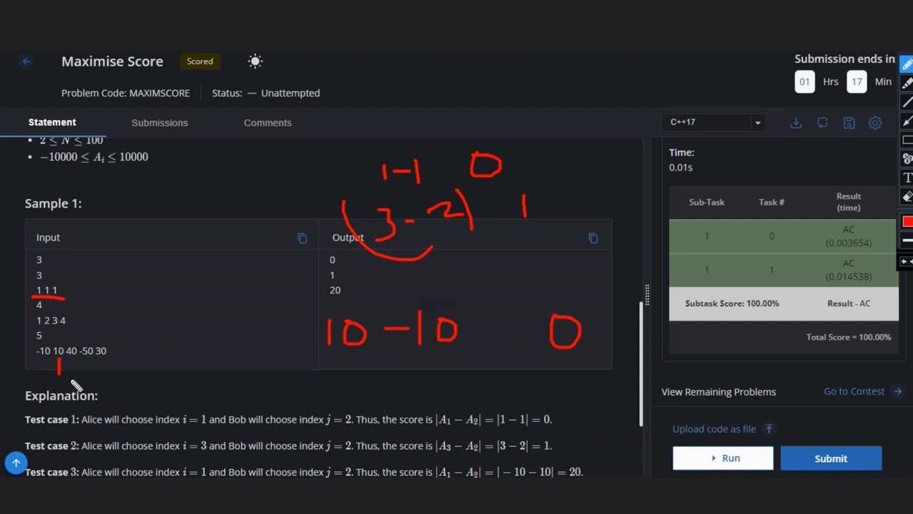
mouse_move(79, 356)
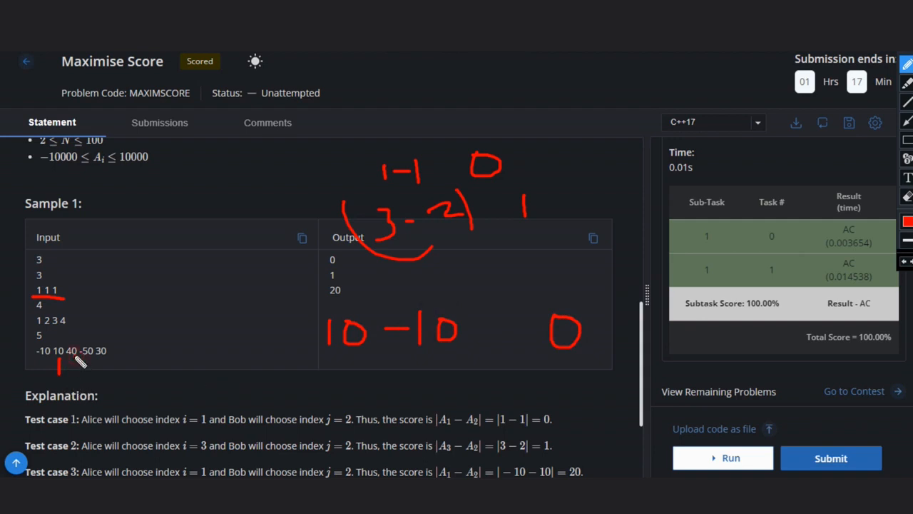
left_click_drag(58, 357, 72, 371)
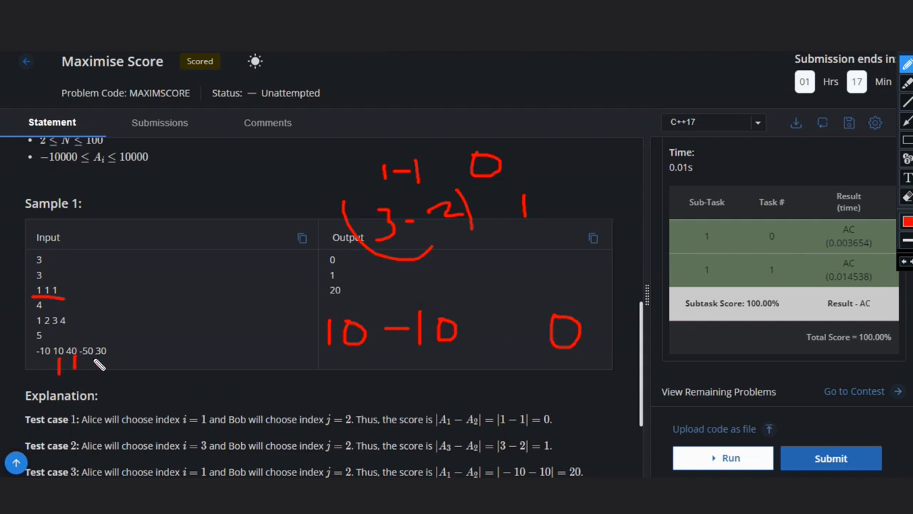
left_click_drag(338, 360, 339, 389)
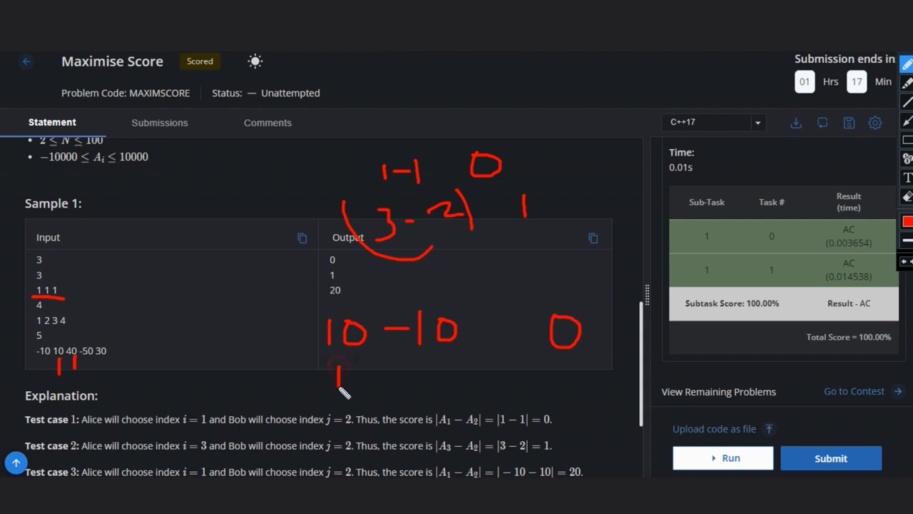
left_click_drag(339, 375, 421, 374)
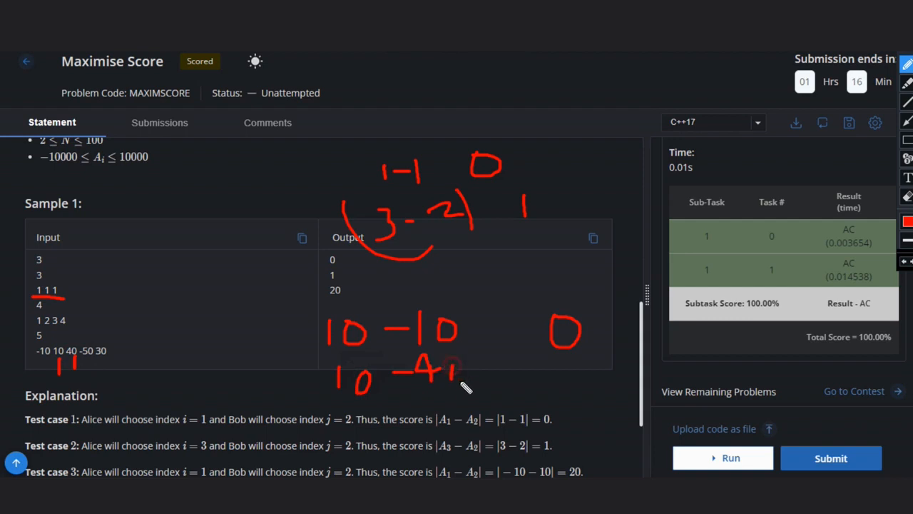
left_click_drag(456, 378, 552, 378)
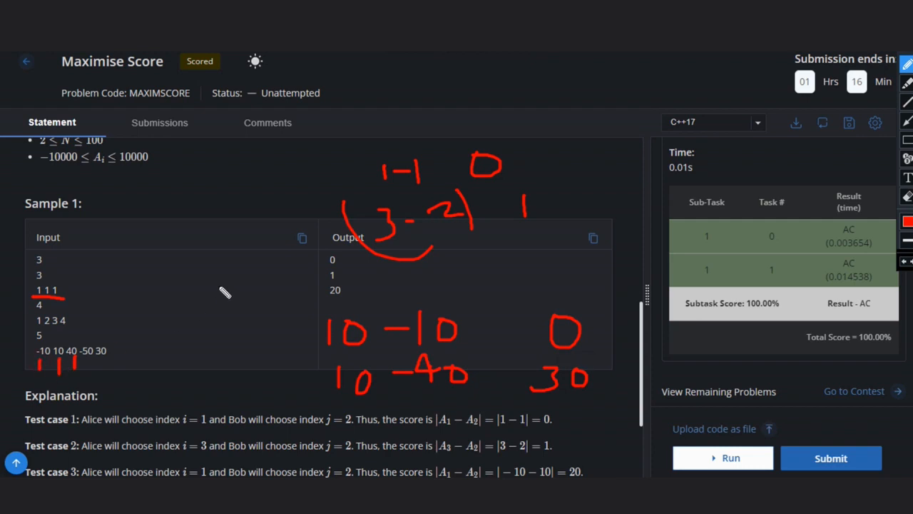
Write '|-10 - 10|' with result '20' in red
left_click_drag(189, 289, 217, 303)
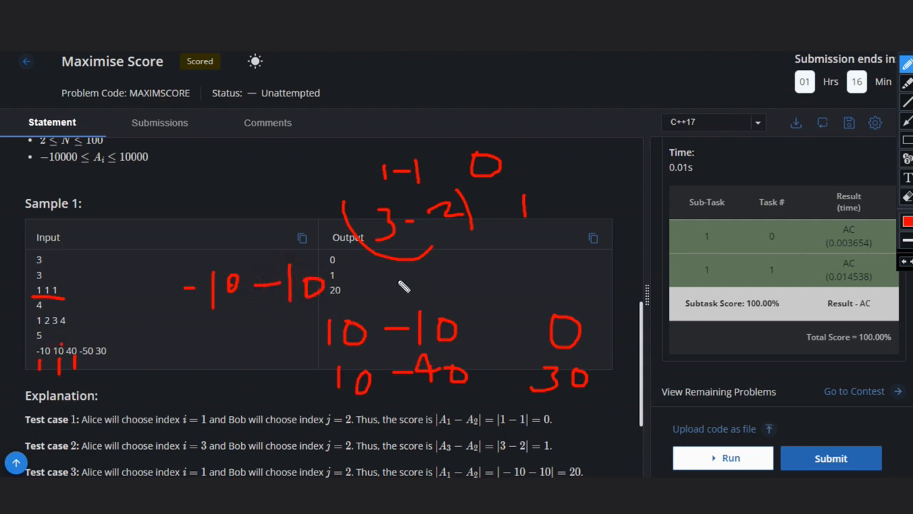
left_click_drag(399, 293, 471, 285)
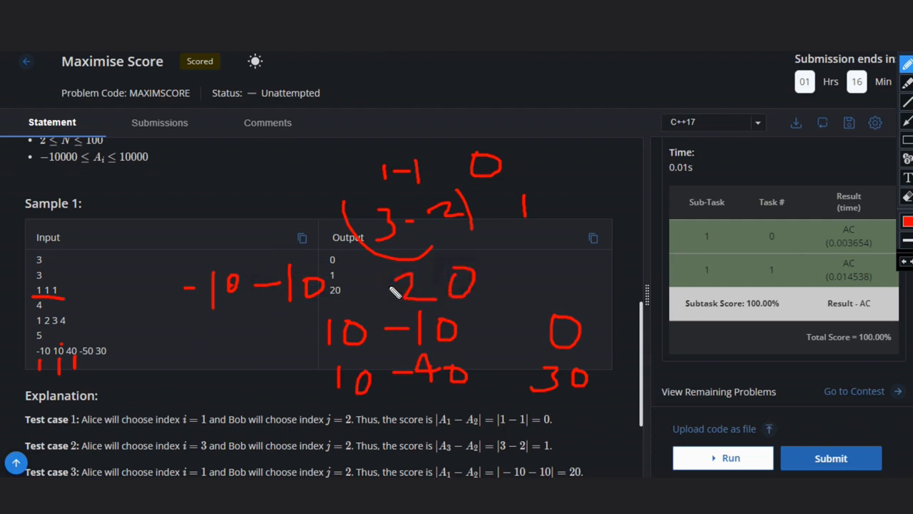
left_click_drag(182, 253, 192, 321)
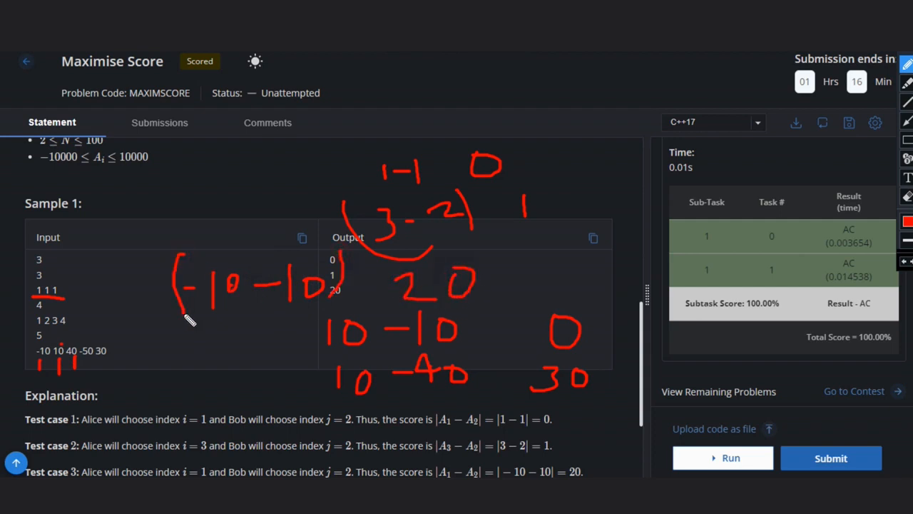
mouse_move(560, 364)
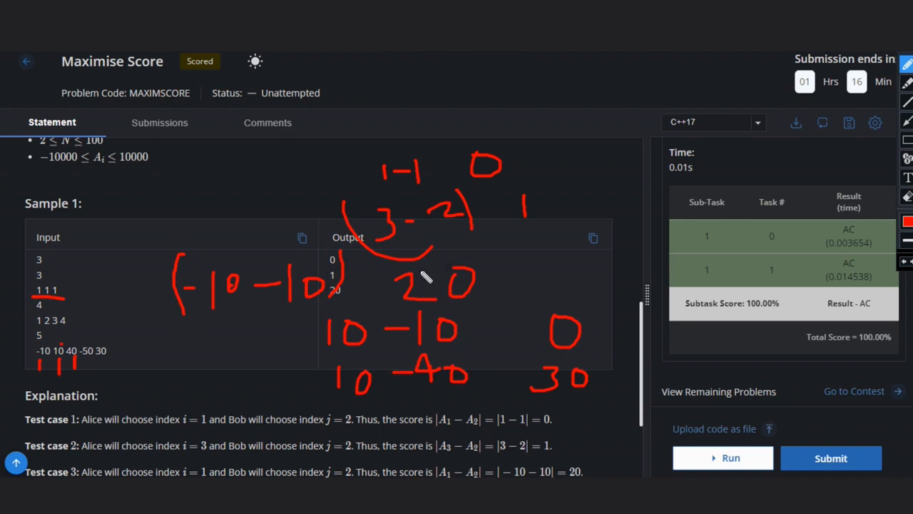
mouse_move(470, 281)
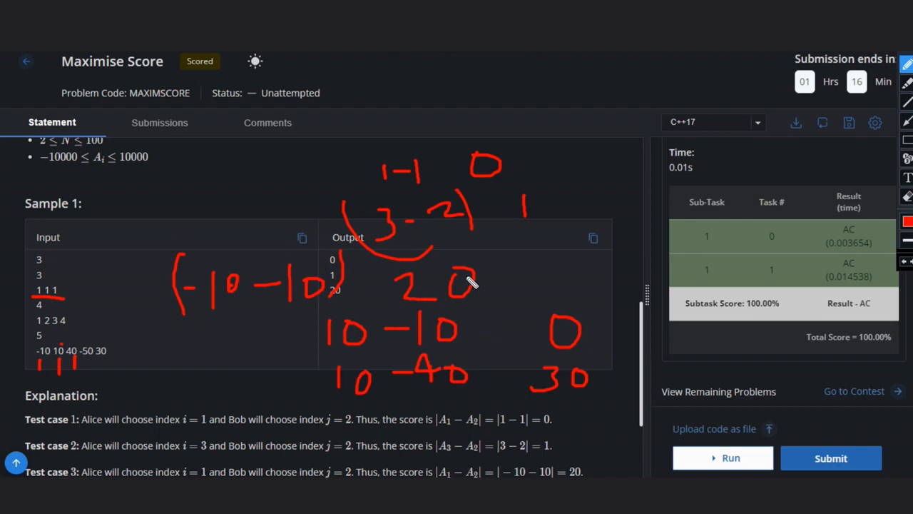
mouse_move(669, 248)
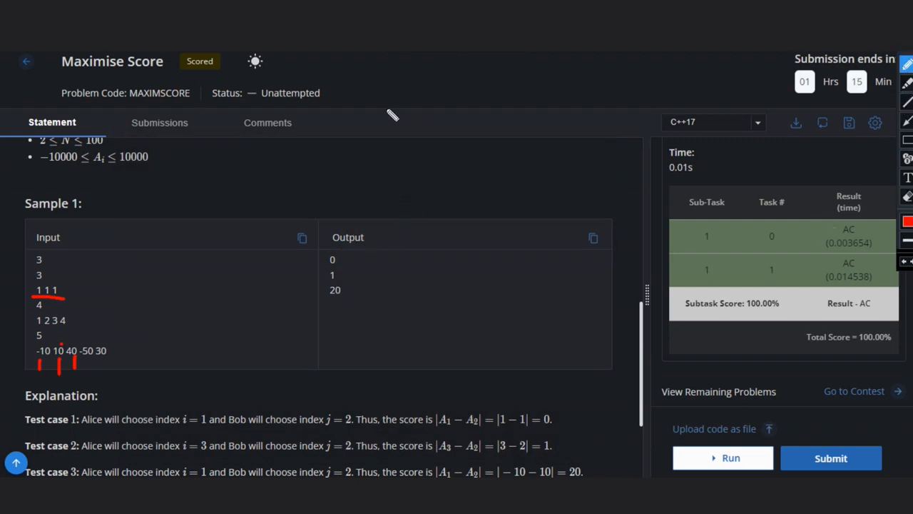
mouse_move(438, 97)
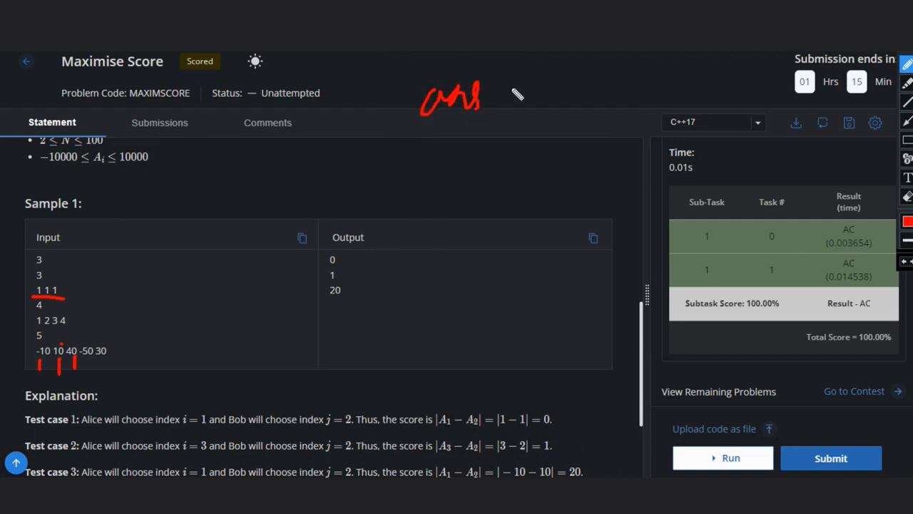
Handwrite 'ans = INT MAX' and begin 'ans = min(ans,' in red at the top
left_click_drag(507, 91, 585, 107)
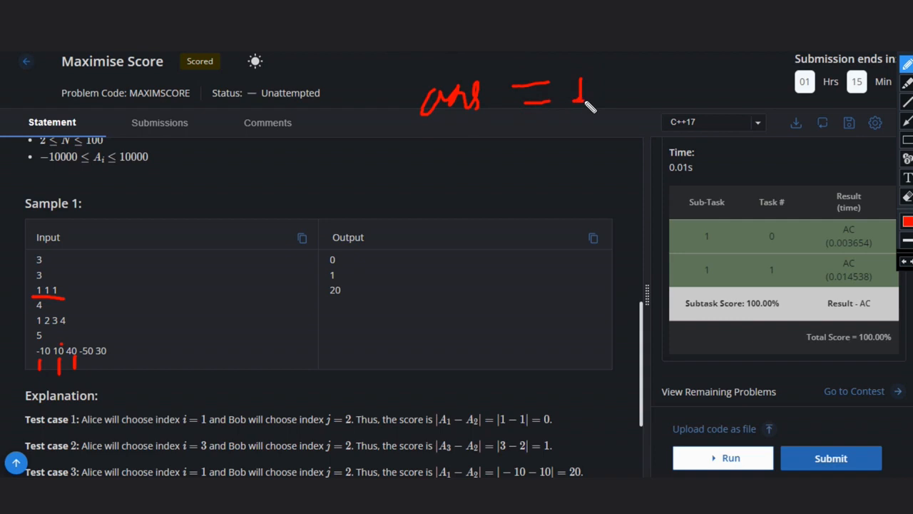
left_click_drag(564, 93, 621, 86)
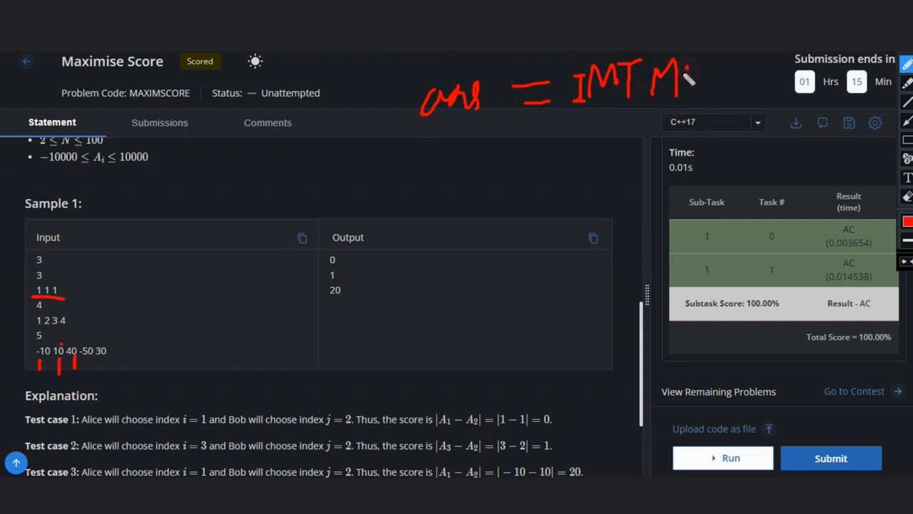
left_click_drag(678, 71, 727, 114)
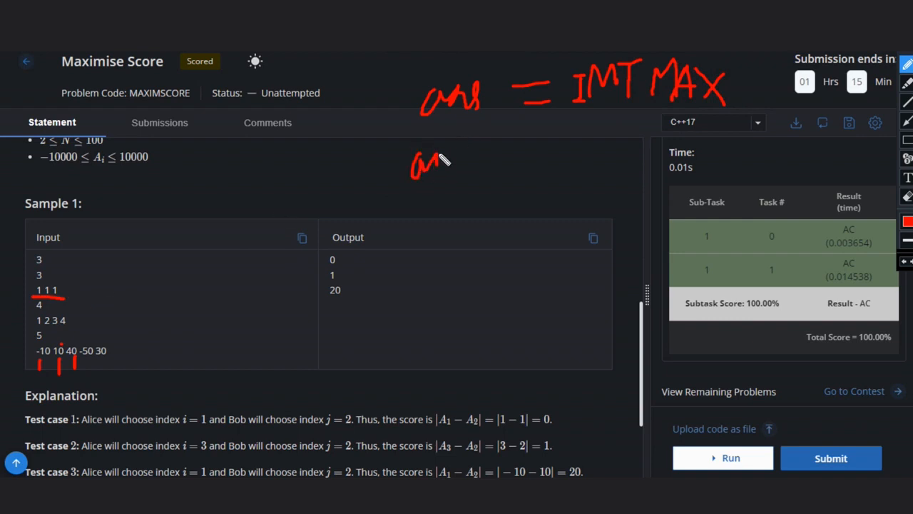
left_click_drag(414, 168, 532, 153)
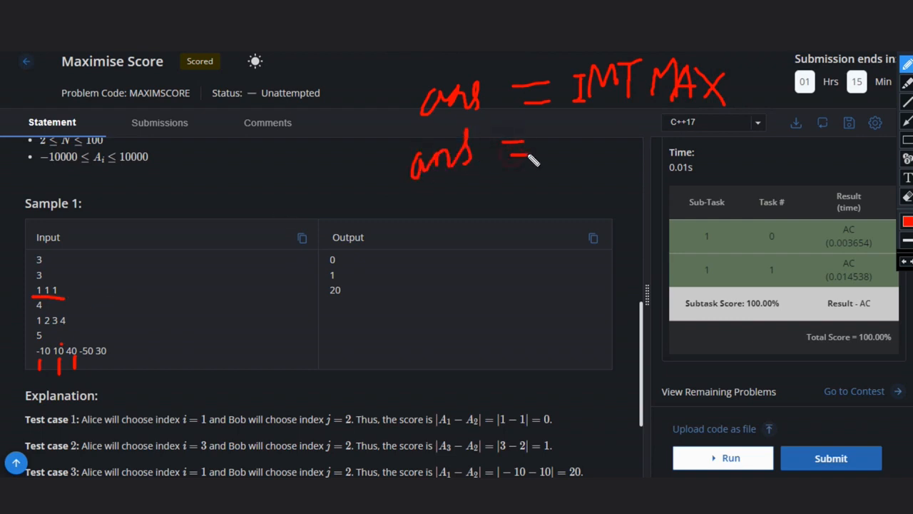
left_click_drag(532, 160, 585, 160)
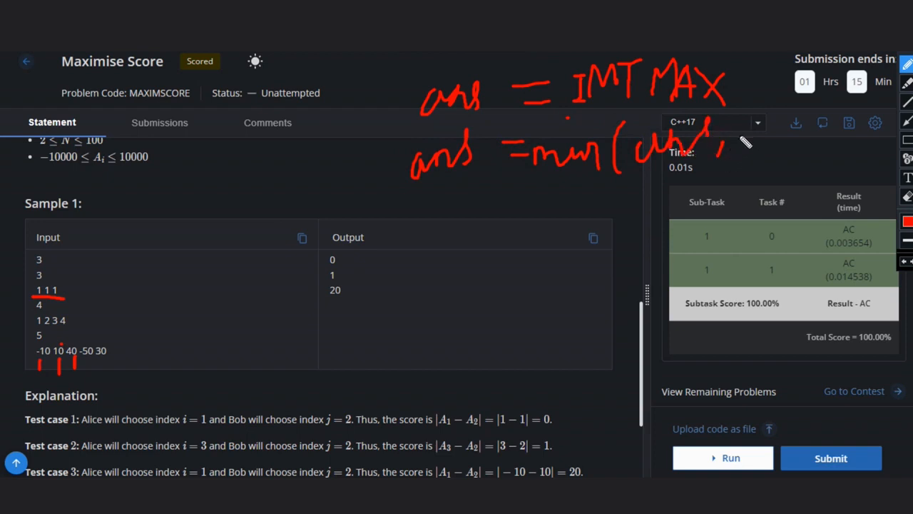
mouse_move(746, 143)
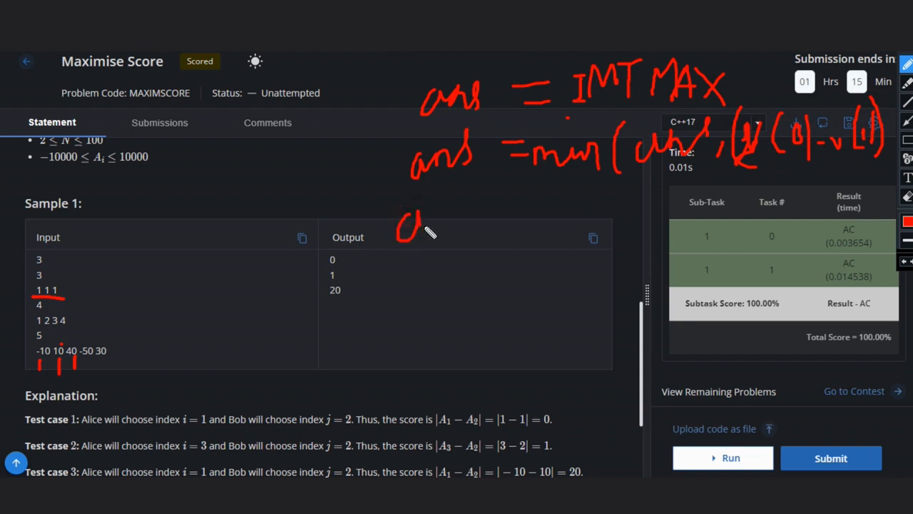
Handwrite 'ans = min(ans, abs(v[n-1]-v[n-2]))' on a third red line
left_click_drag(396, 221, 510, 210)
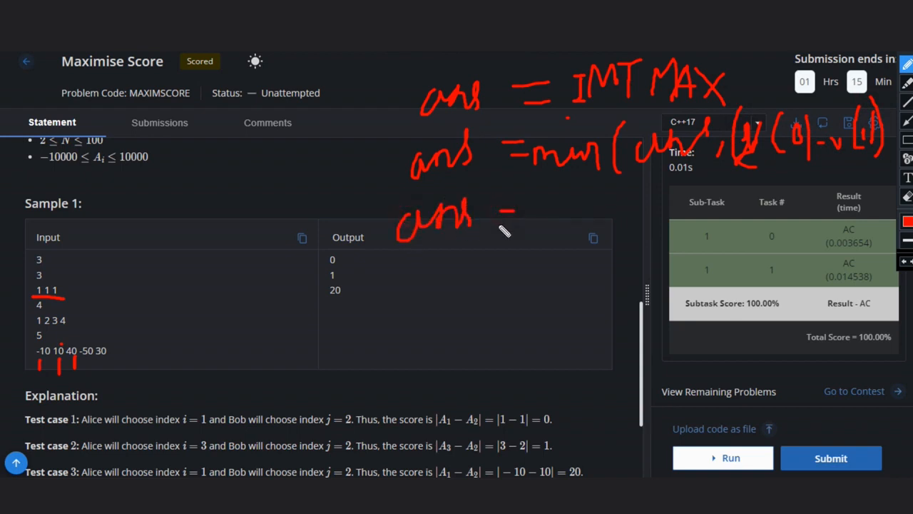
left_click_drag(507, 218, 593, 222)
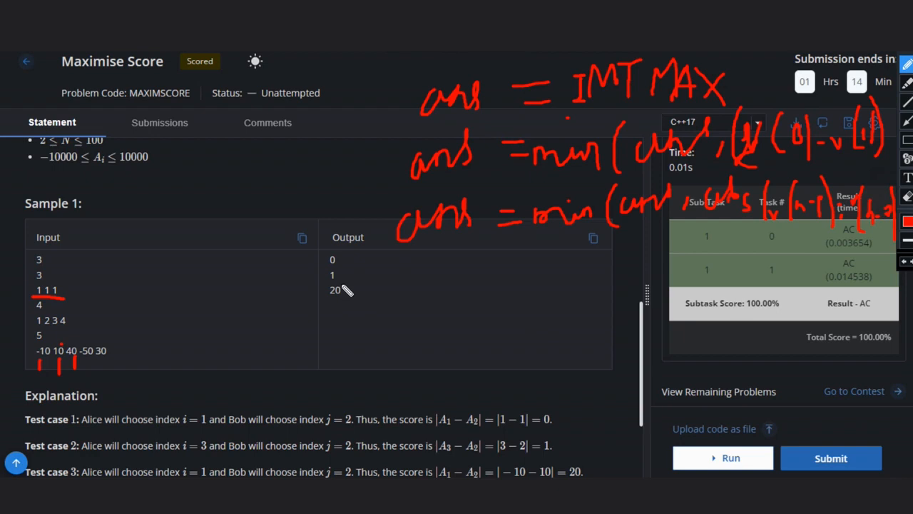
mouse_move(215, 298)
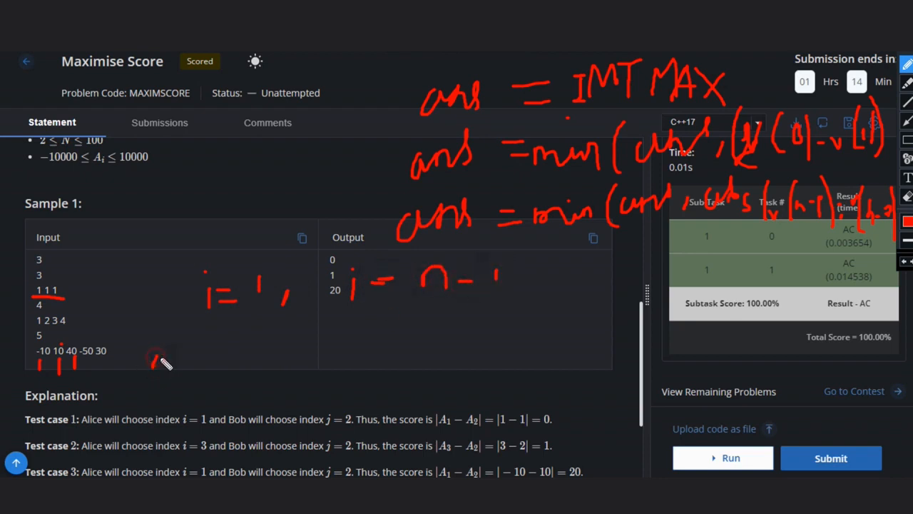
Write 'ans = min(ans, max(v[i]-v[i+1], v[i]-v[i-1]))' in red below the sample table
left_click_drag(132, 364, 214, 368)
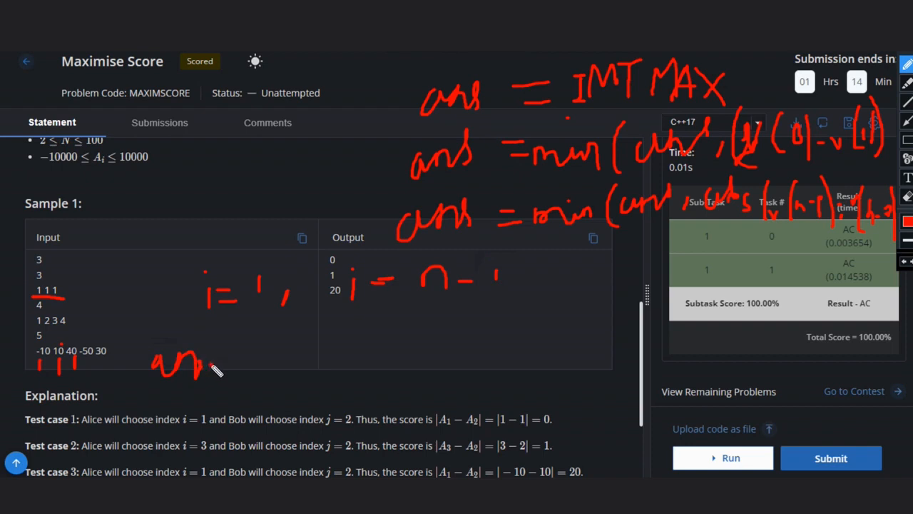
left_click_drag(207, 364, 249, 364)
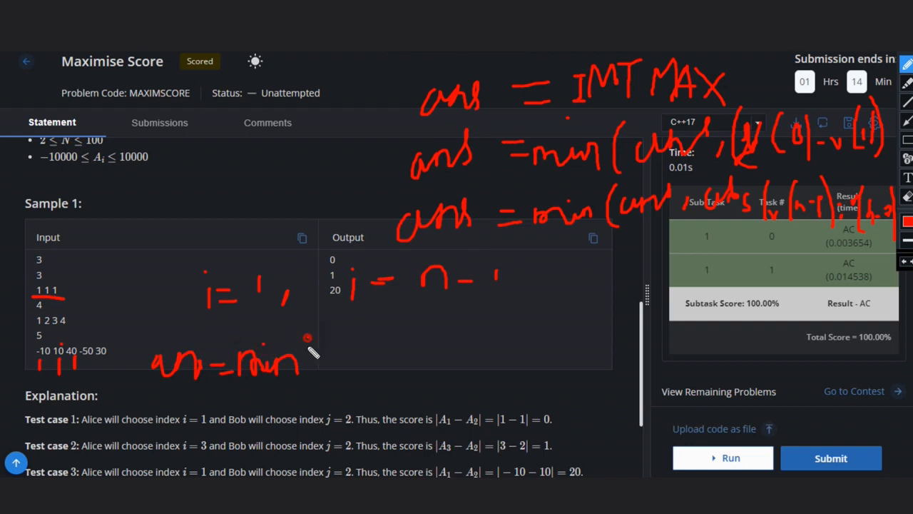
left_click_drag(303, 357, 350, 364)
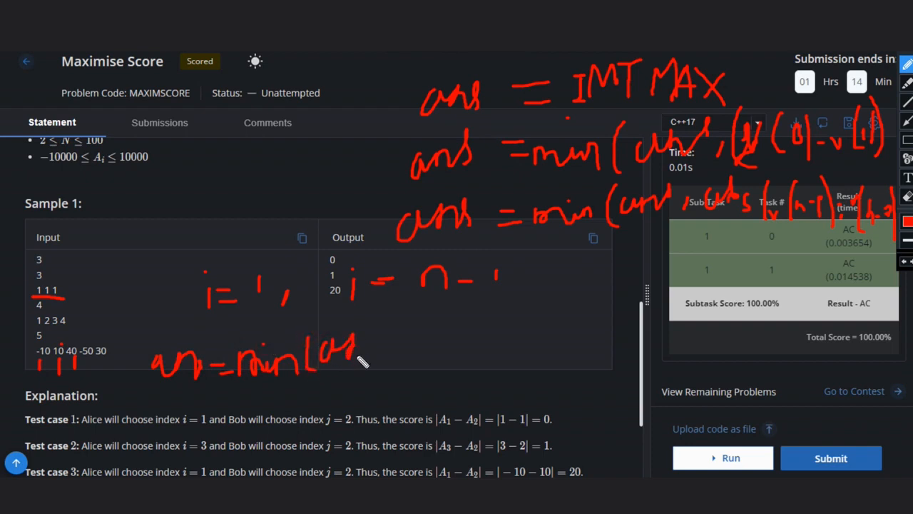
left_click_drag(357, 357, 399, 353)
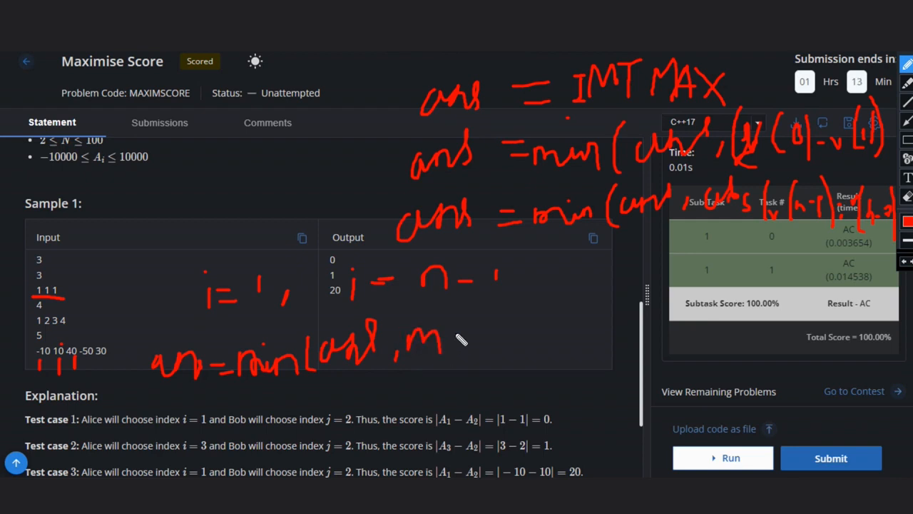
left_click_drag(442, 339, 500, 342)
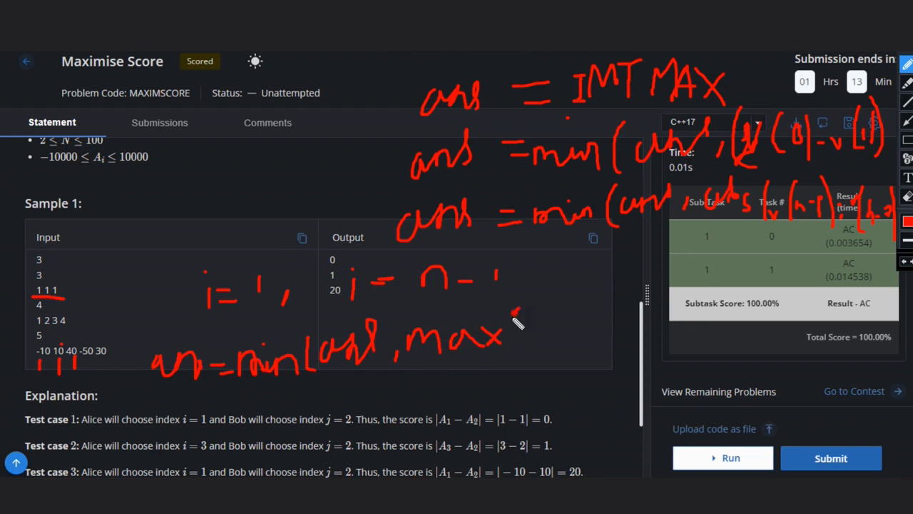
left_click_drag(517, 314, 514, 364)
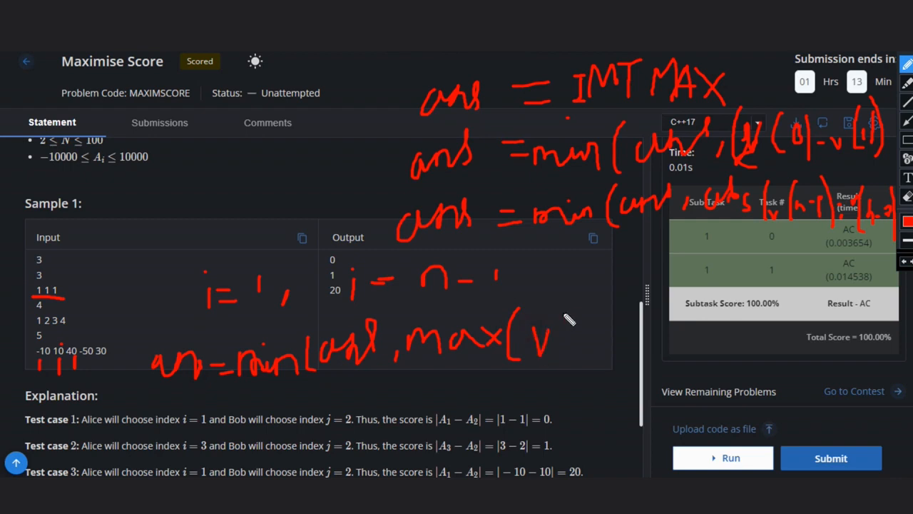
left_click_drag(549, 318, 578, 360)
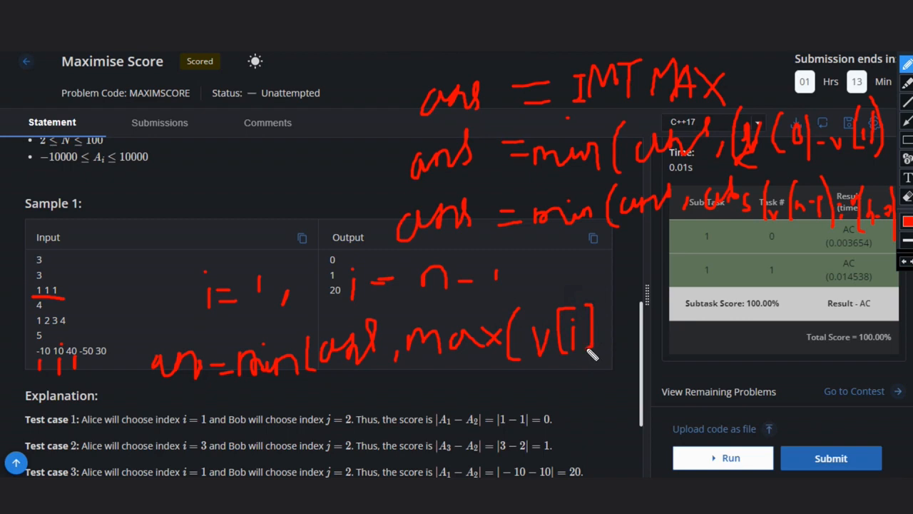
left_click_drag(614, 332, 656, 328)
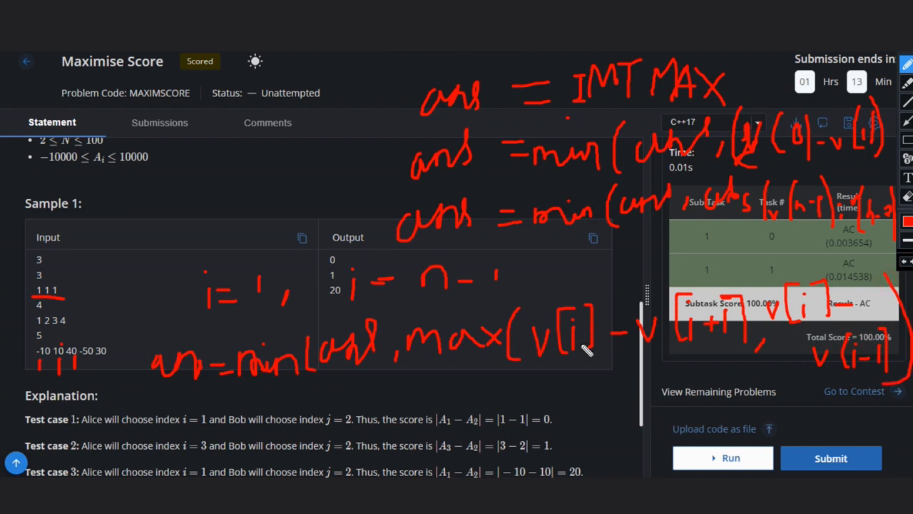
mouse_move(314, 417)
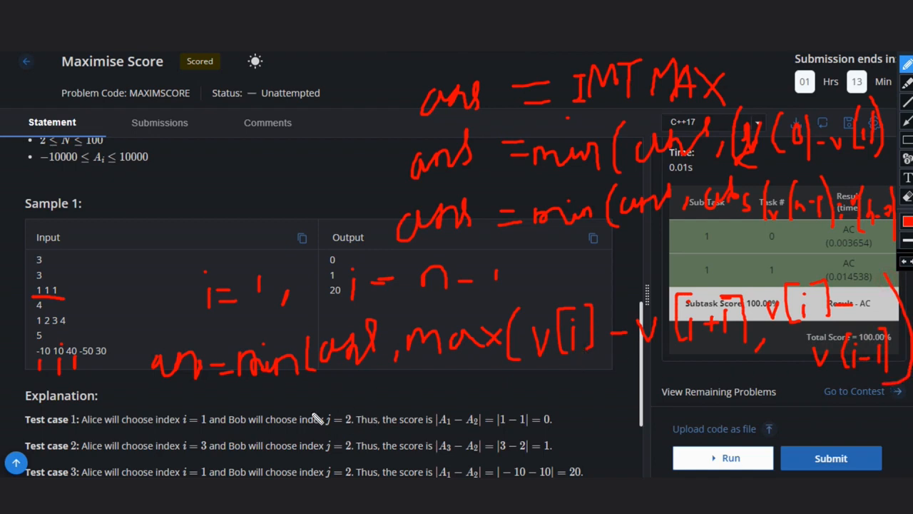
mouse_move(357, 438)
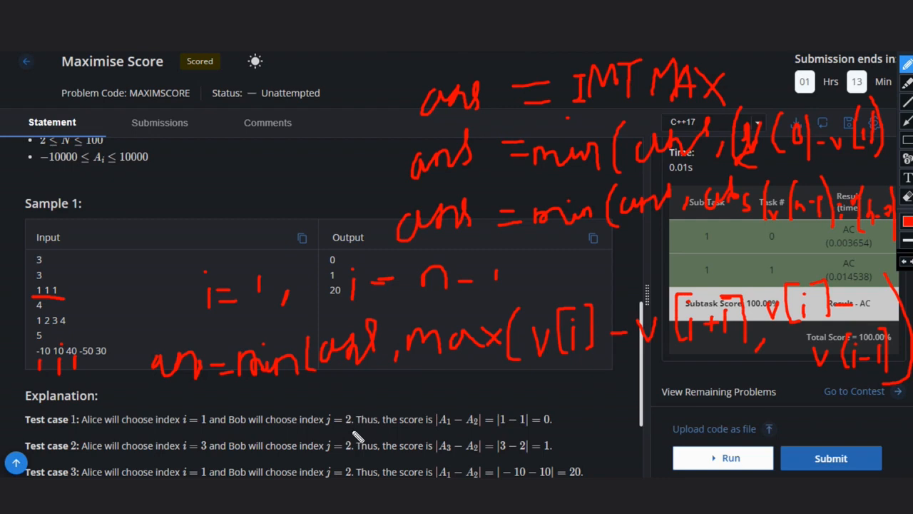